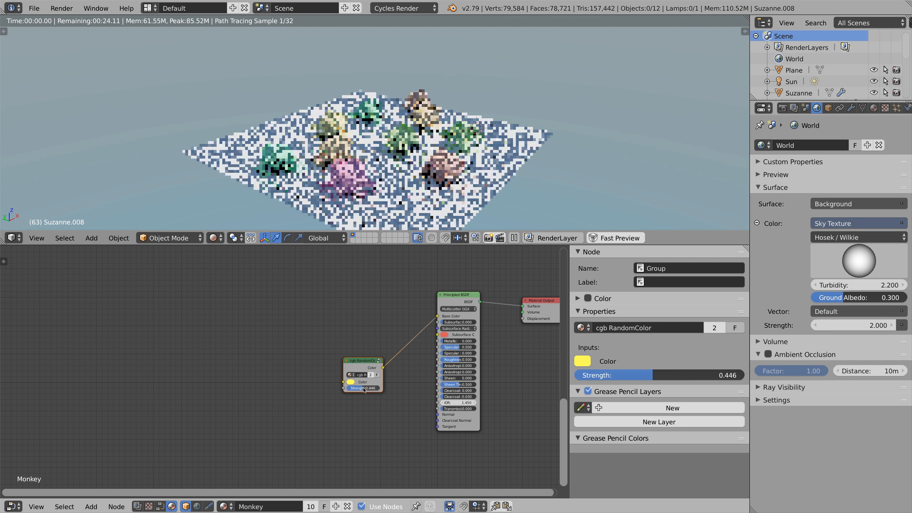
- Restore the Default layout with Solid shading, showing grey monkey heads on the plane
drag(384, 388, 360, 388)
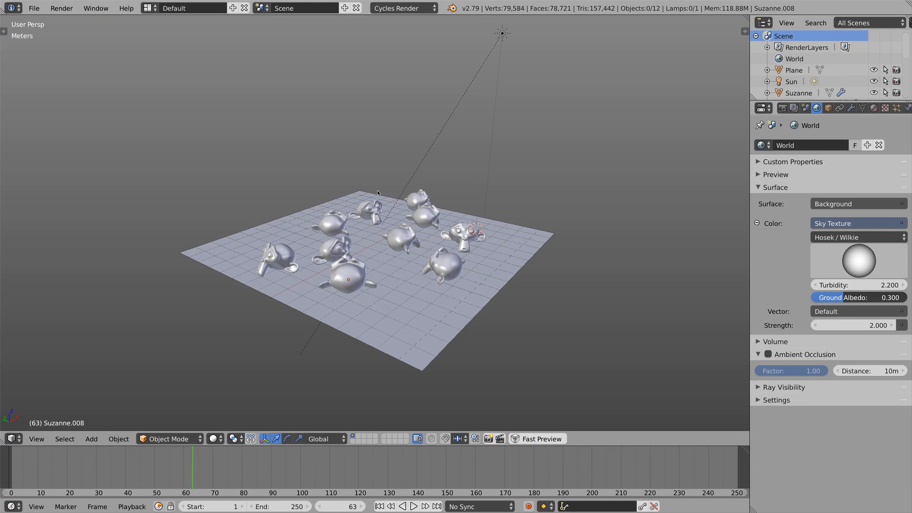
mouse_move(564, 369)
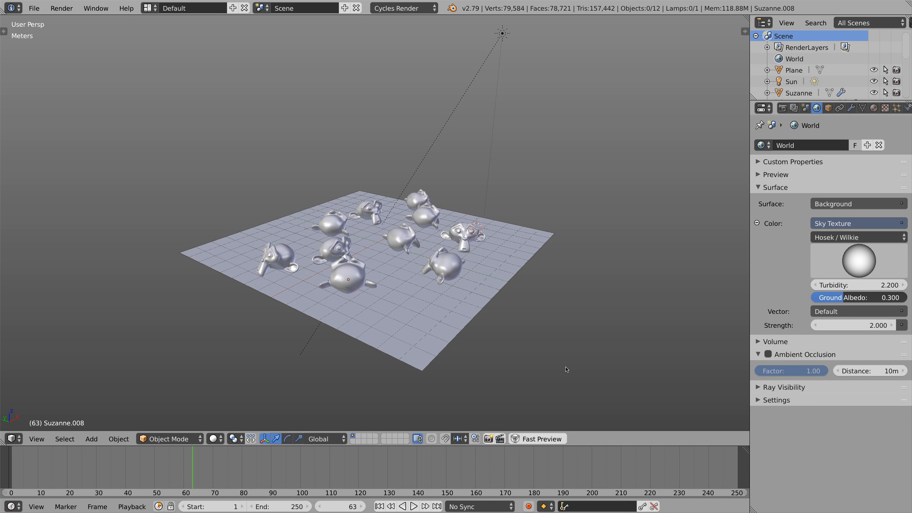
- Select the Sun lamp and expand the World Preview panel to show the blue sky
click(347, 279)
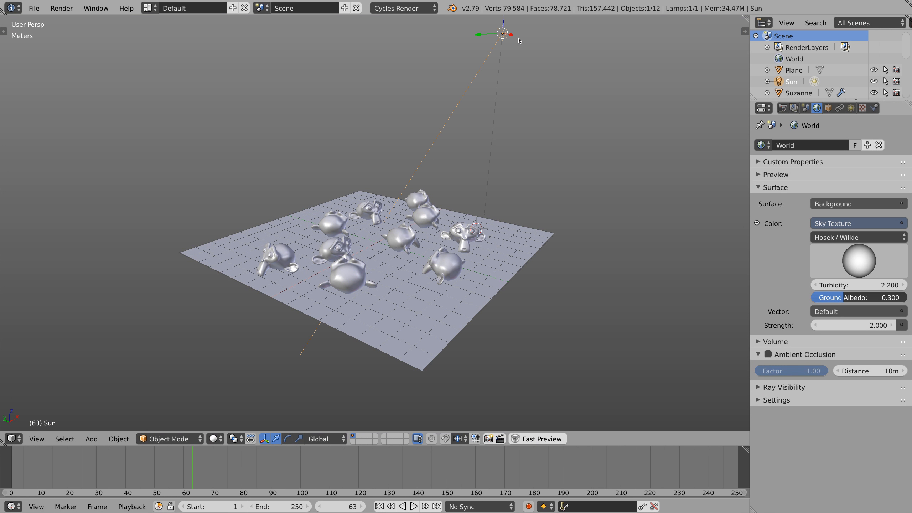
click(855, 224)
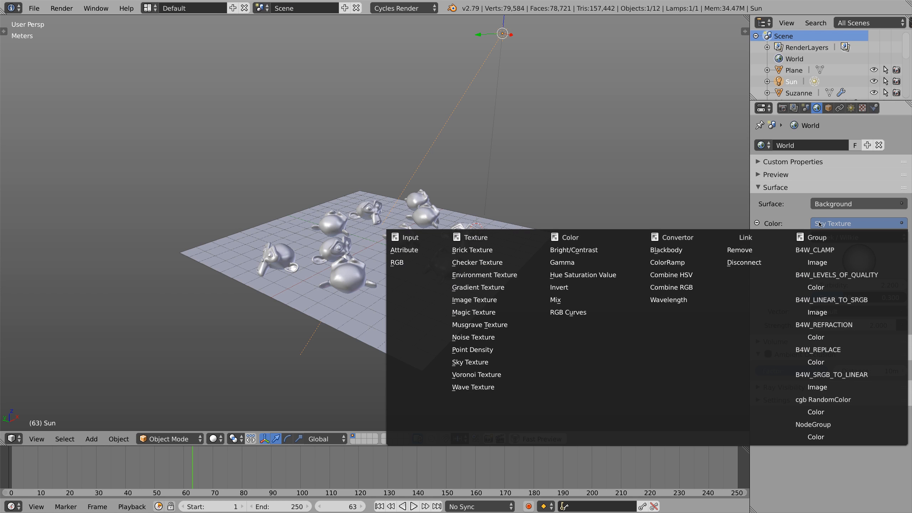
click(469, 362)
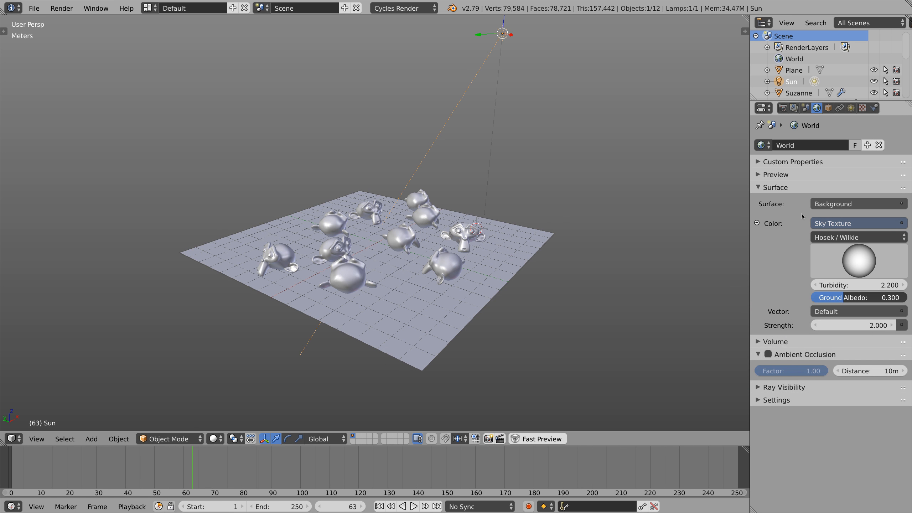
click(775, 175)
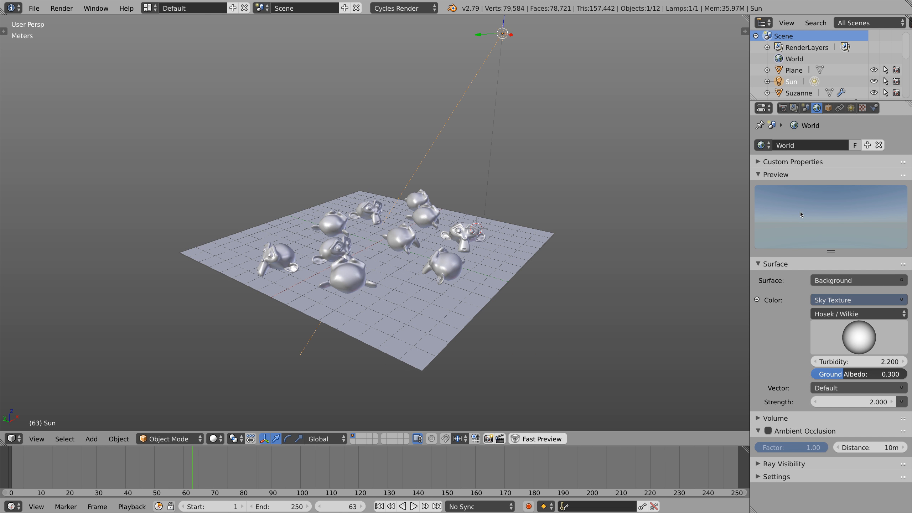
mouse_move(420, 129)
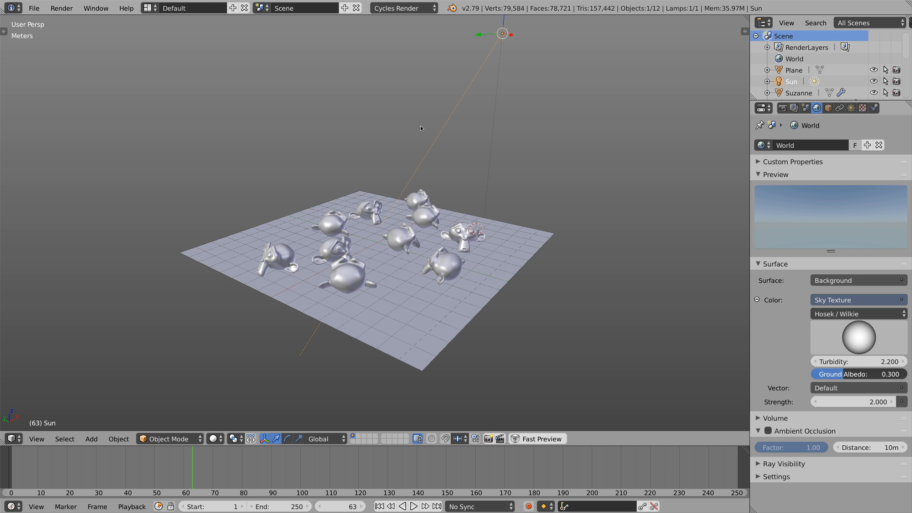
click(148, 7)
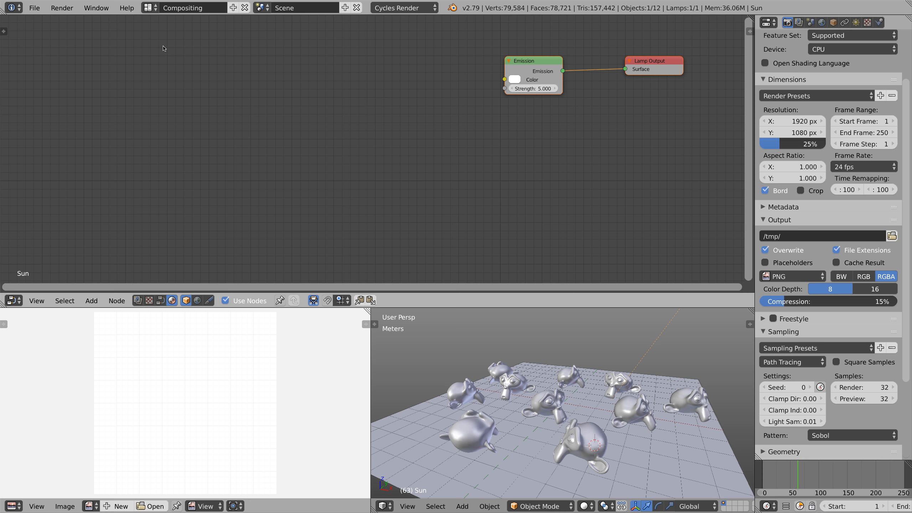
mouse_move(355, 222)
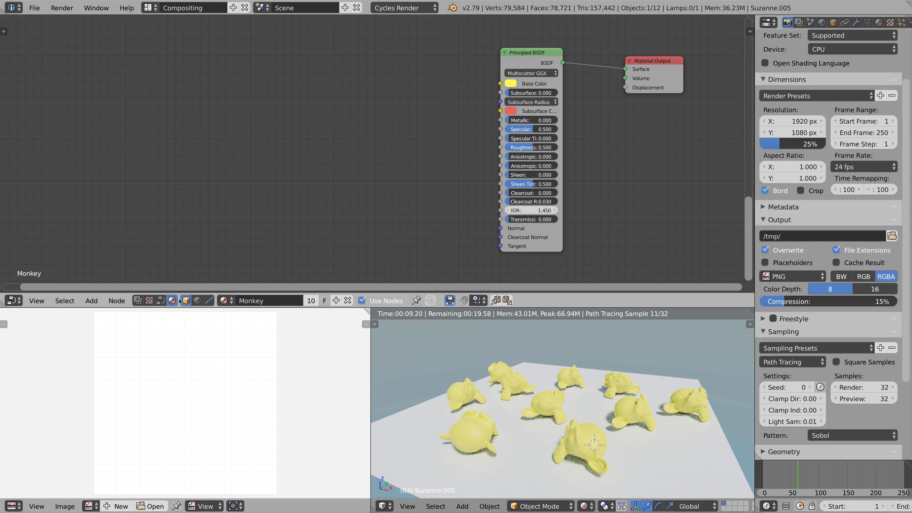
mouse_move(186, 301)
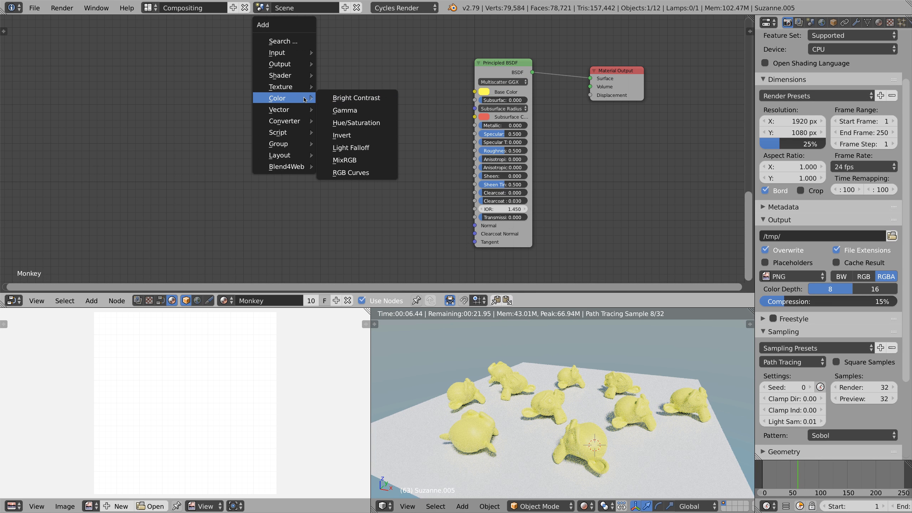
- Add a Hue/Saturation node and connect its Color output to the Principled BSDF Base Color
click(355, 123)
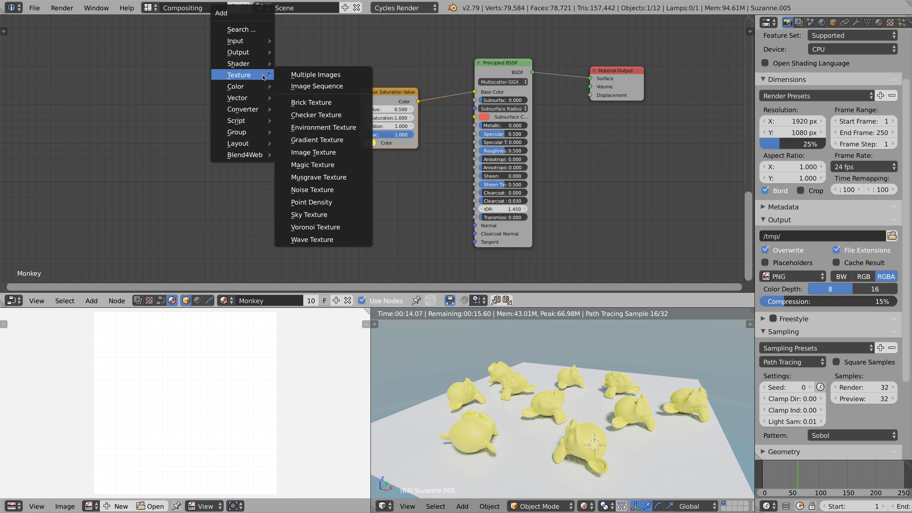
mouse_move(235, 40)
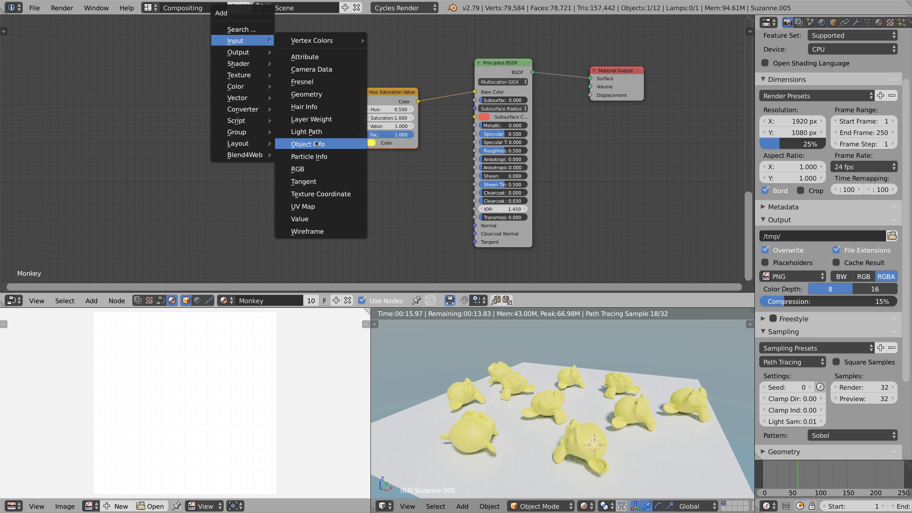
- Add an Object Info node and connect its Random output to the Hue input
click(307, 143)
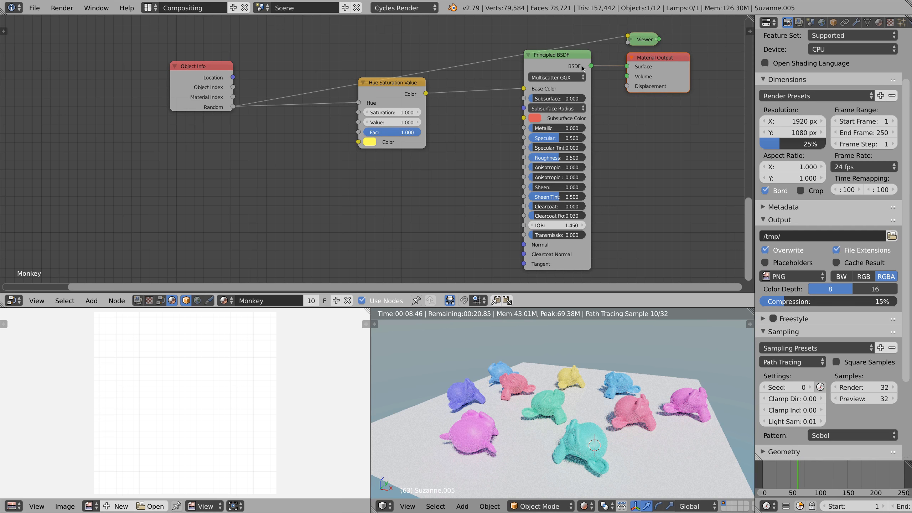
mouse_move(863, 167)
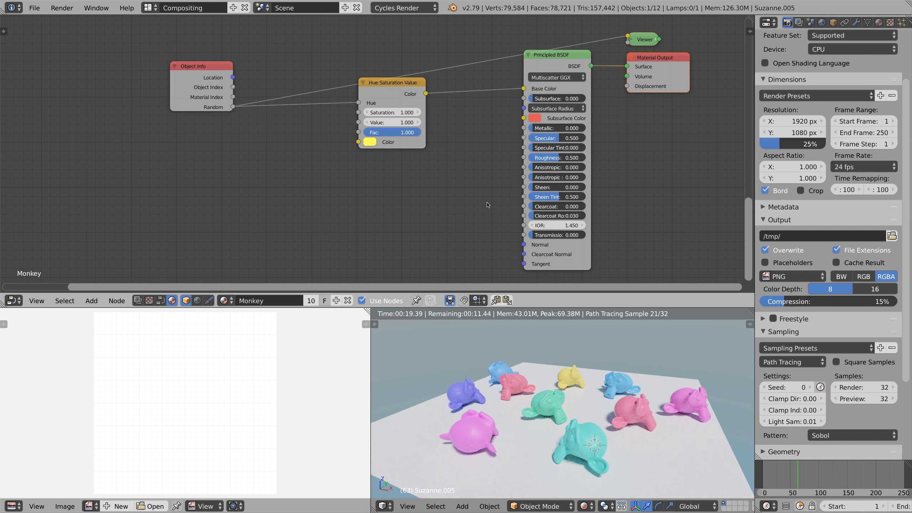
click(90, 301)
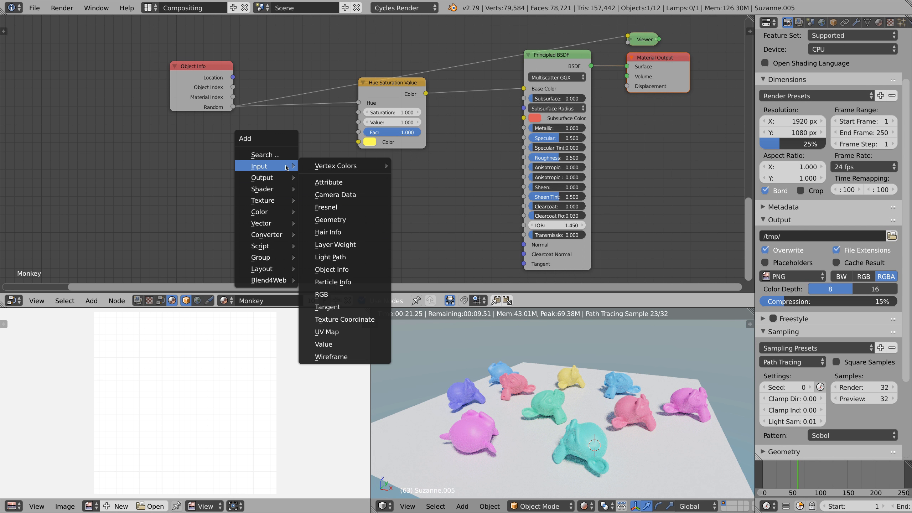
mouse_move(260, 212)
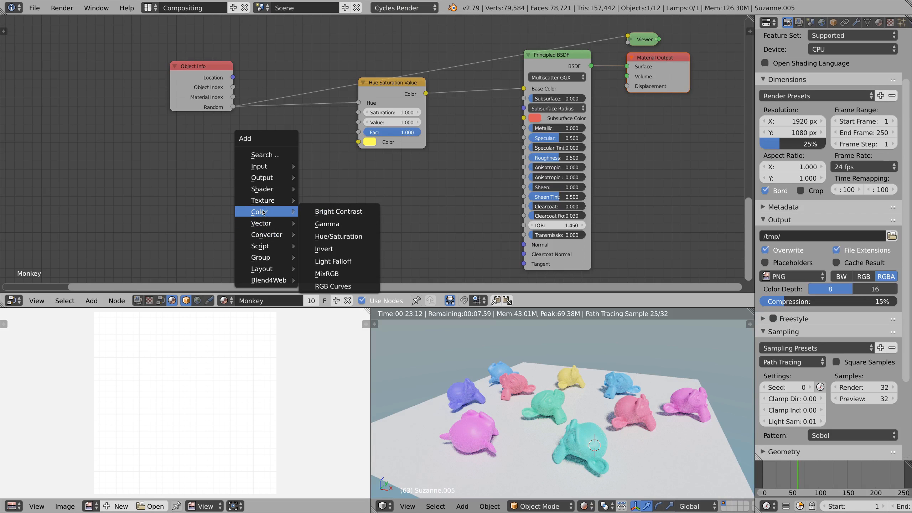